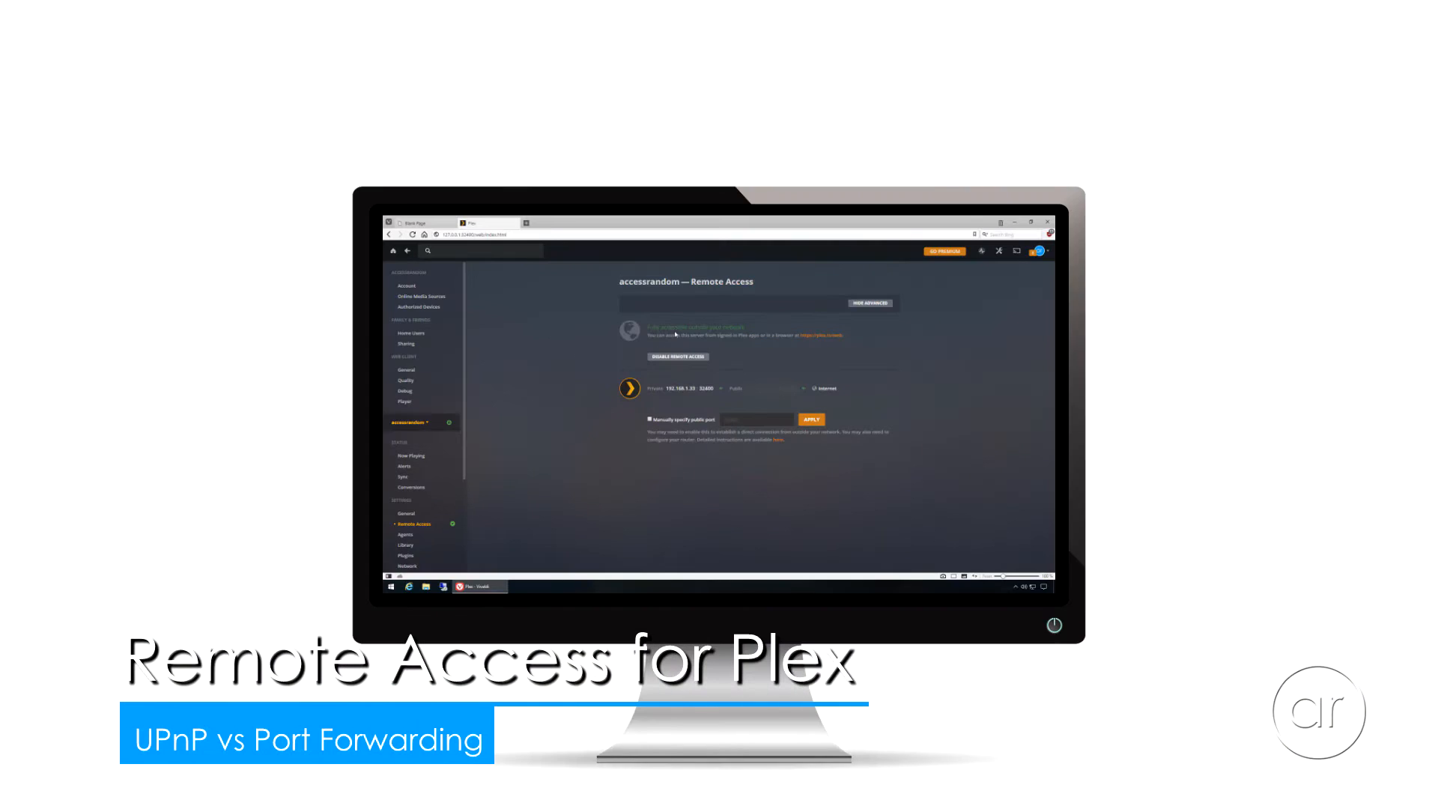
- Switch from Plex Remote Access settings to the EdgeOS router dashboard tab
{"action": "left_click", "coordinate": [546, 221]}
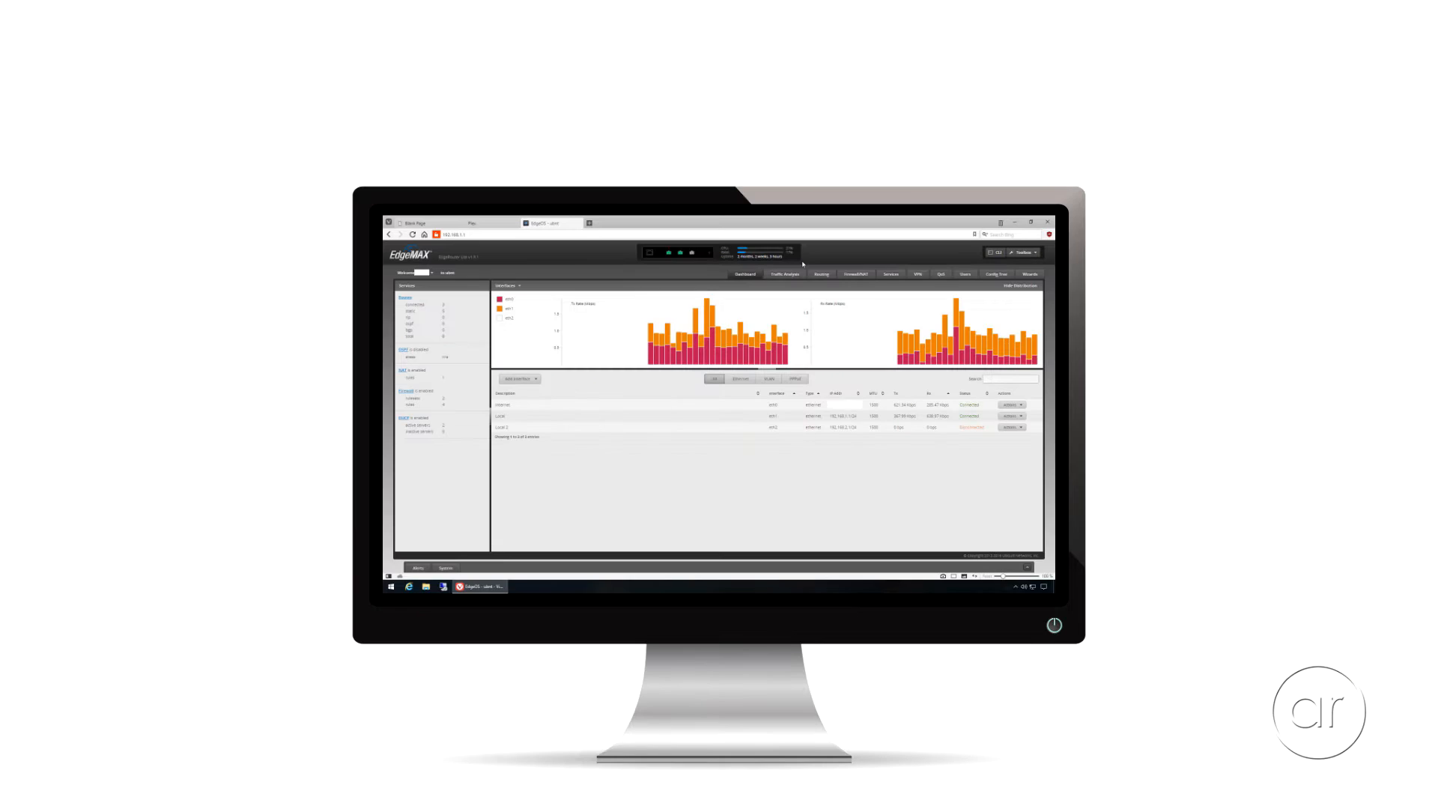